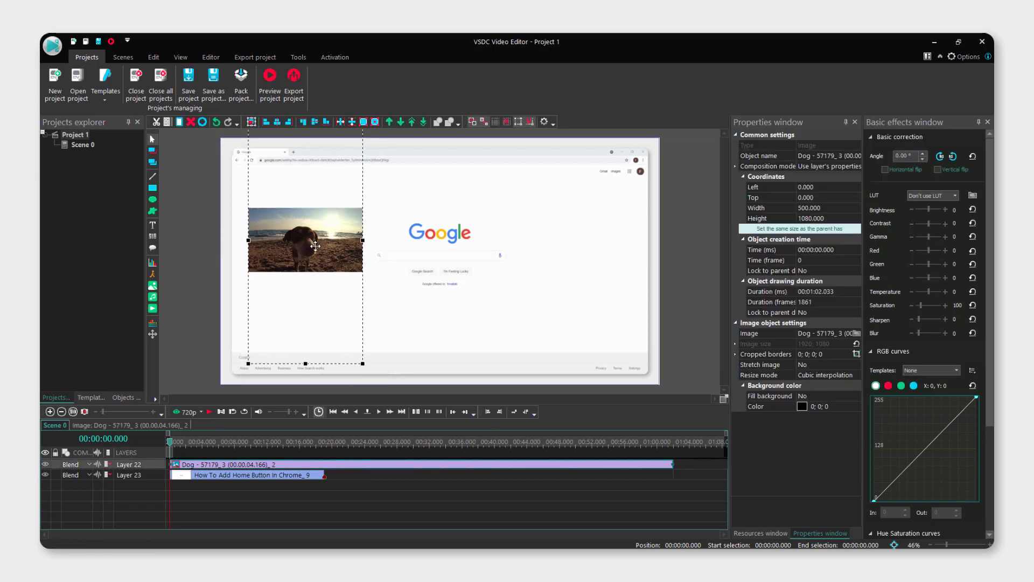
- Position the stage-lights video over the Chrome recording and start the preview playback
{"action": "left_click_drag", "start_coordinate": [305, 240], "coordinate": [375, 234]}
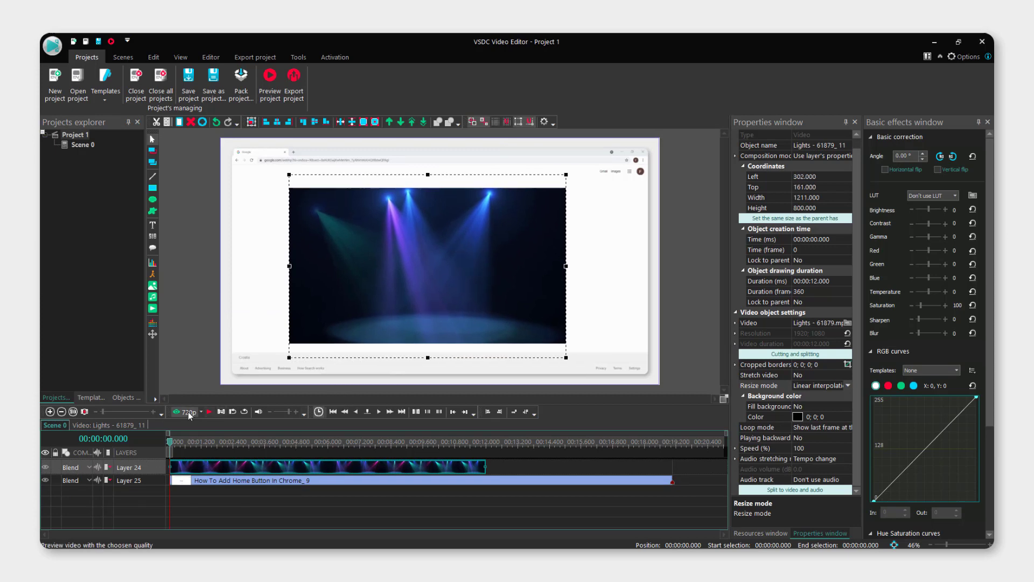
{"action": "left_click", "coordinate": [210, 412]}
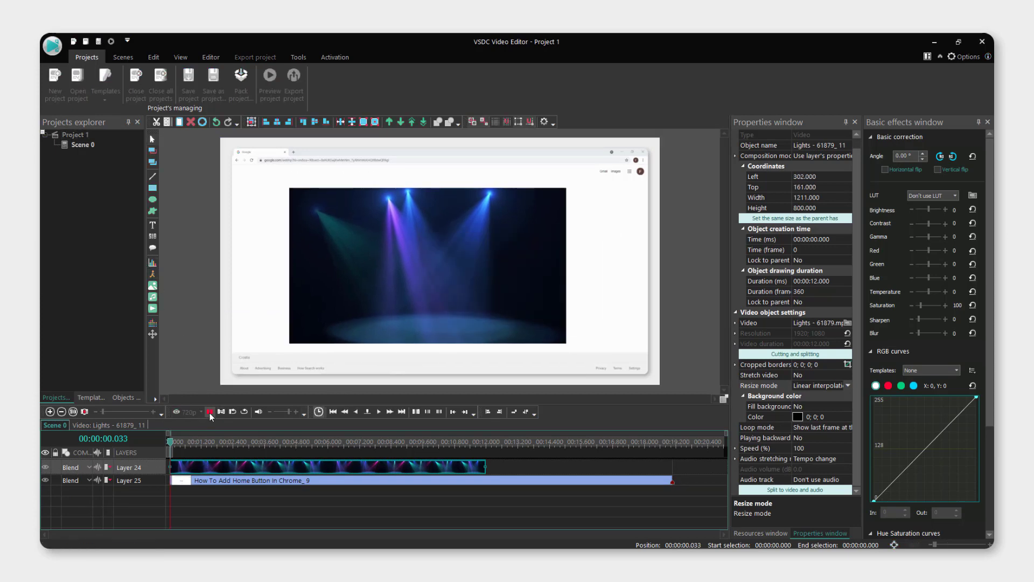